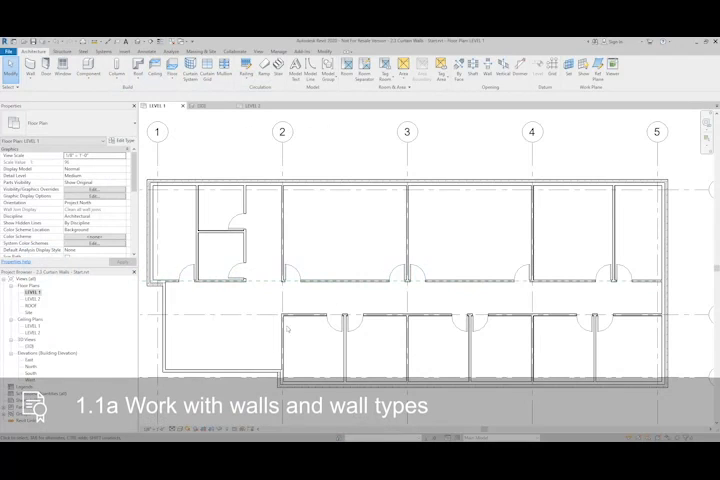
# Embed a Storefront curtain wall in the Level 1 brick wall and view it in 3D
pyautogui.click(310, 345)
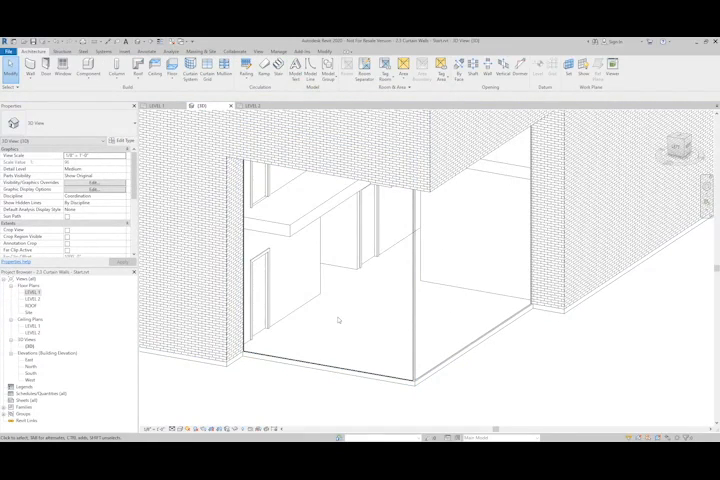
pyautogui.moveTo(347, 353)
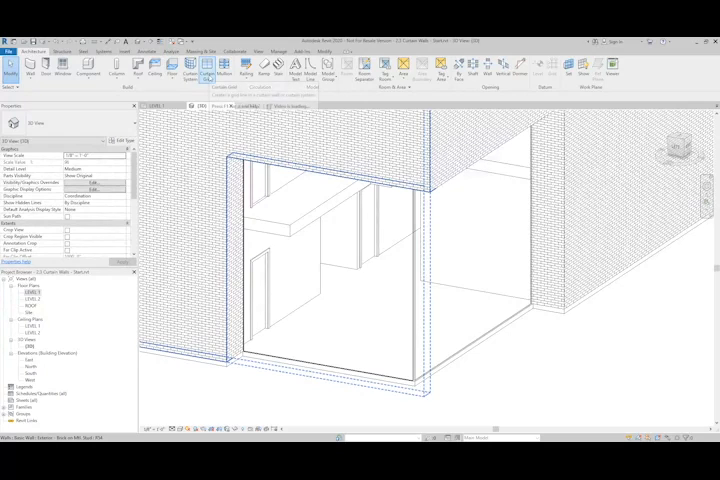
# Place vertical curtain grid lines on the curtain wall and adjust their spacing dimensions
pyautogui.click(206, 70)
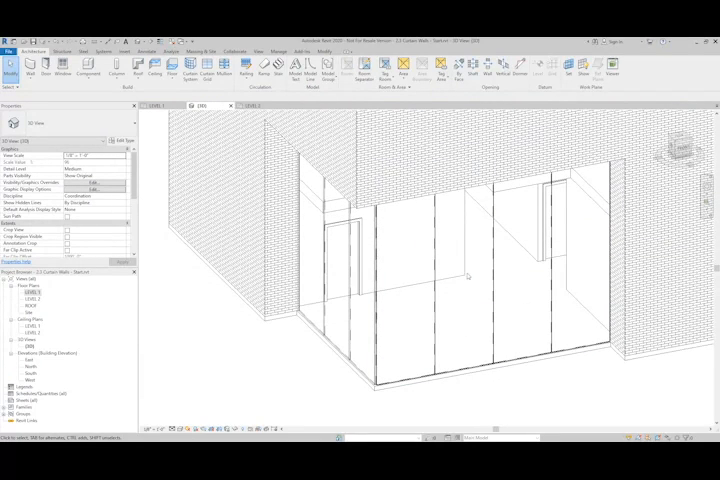
pyautogui.click(435, 265)
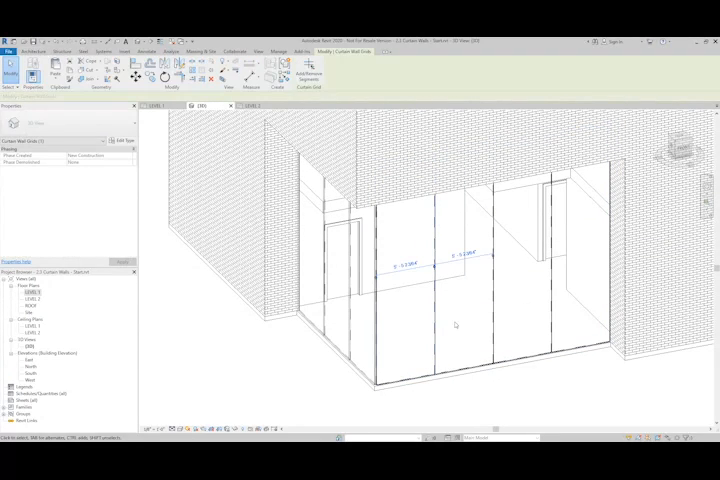
pyautogui.doubleClick(457, 253)
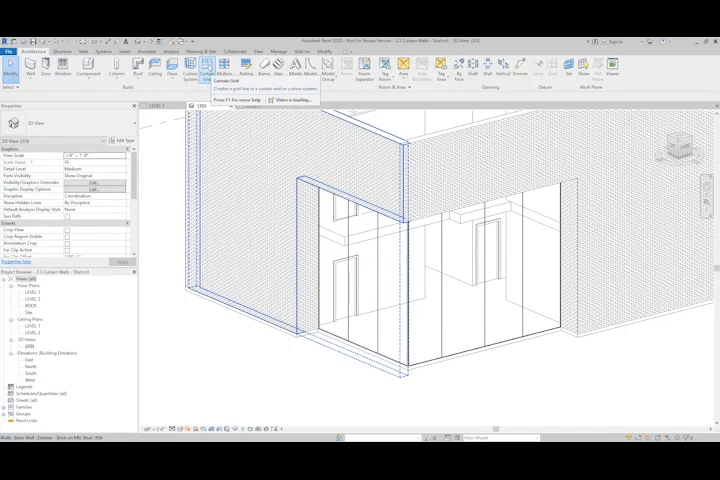
# Place a horizontal curtain grid line across the curtain wall's vertical panels
pyautogui.click(216, 70)
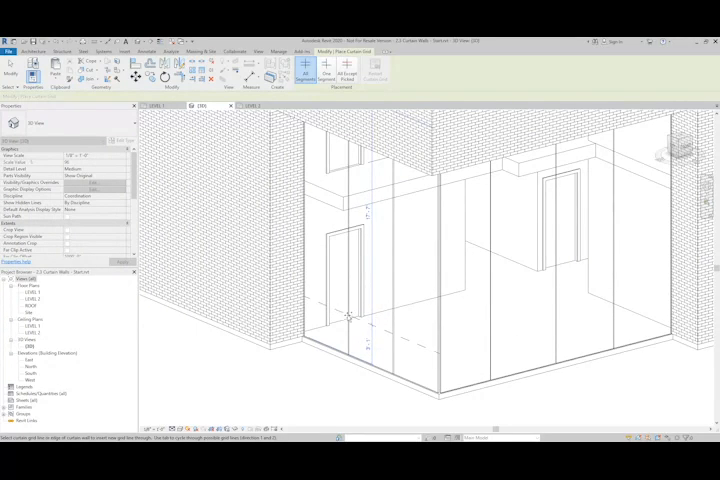
pyautogui.click(350, 315)
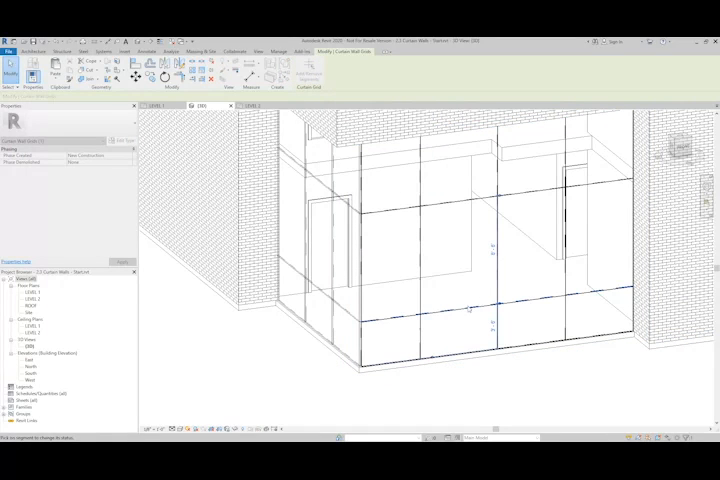
# Remove one horizontal grid segment, merging a bottom bay into a tall door-height panel
pyautogui.click(460, 300)
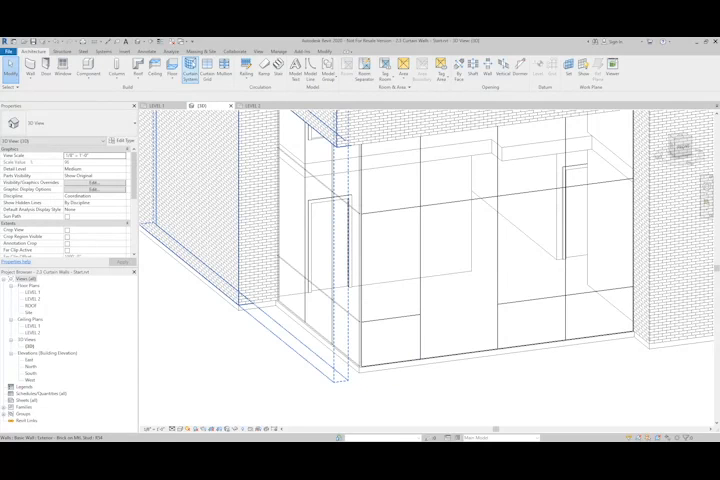
pyautogui.click(205, 68)
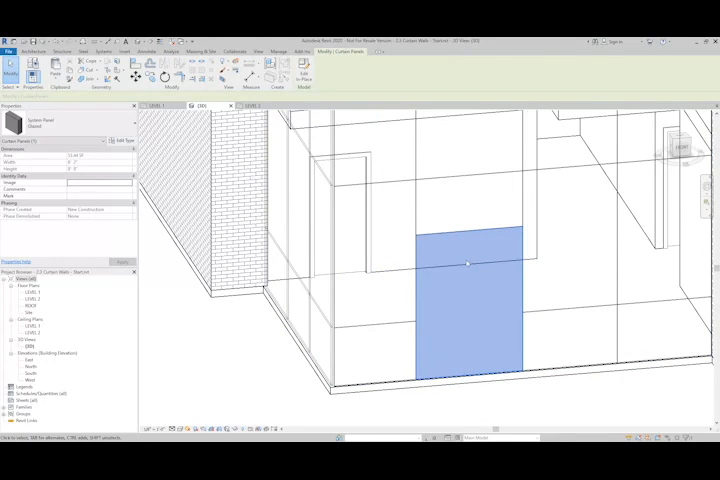
pyautogui.moveTo(472, 300)
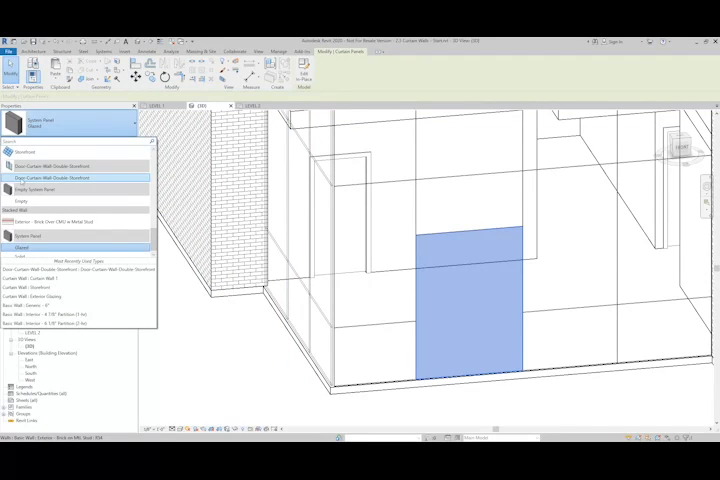
# Change the tall panel's type to Door-Curtain-Wall-Double-Storefront
pyautogui.click(70, 178)
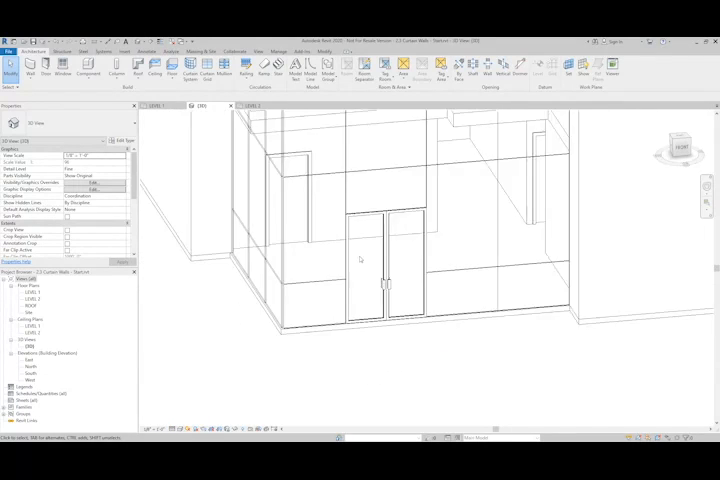
# Add Quad Corner mullions to all grid lines of the curtain wall
pyautogui.moveTo(400, 250); pyautogui.dragTo(435, 305)
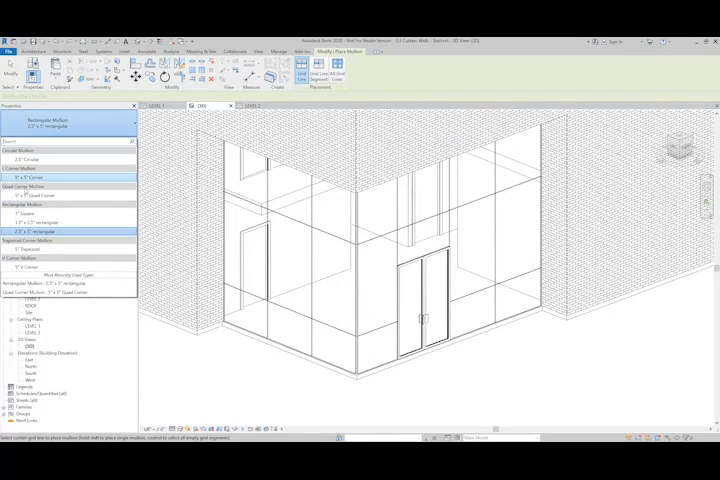
pyautogui.click(65, 180)
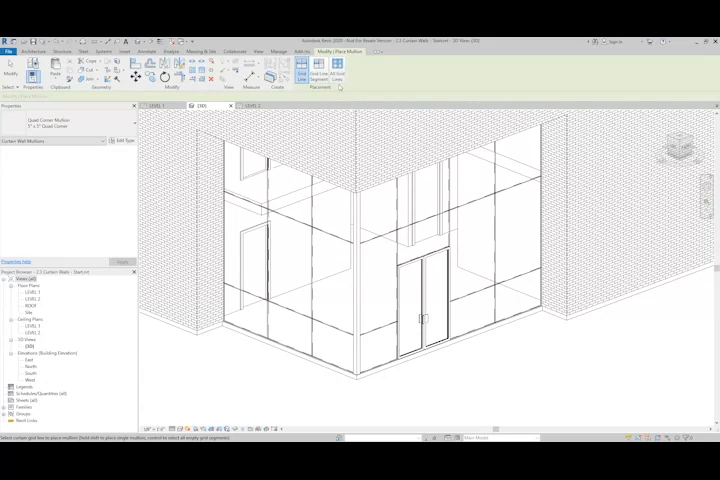
pyautogui.click(335, 73)
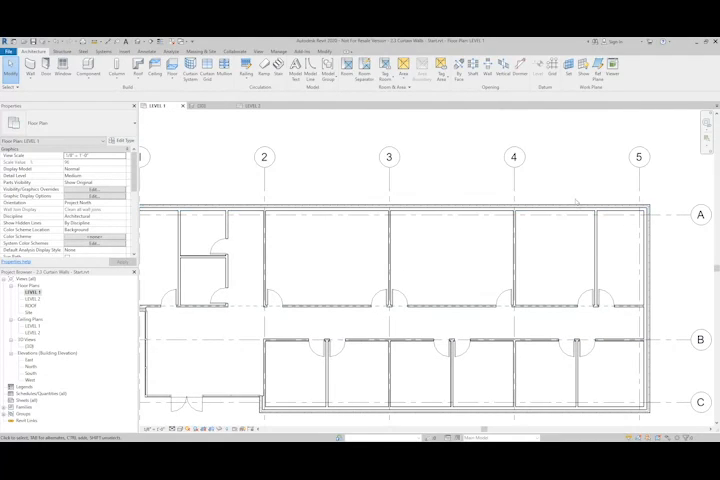
# Start a new wall on Level 1 and pick the Curtain Wall: Exterior Glazing type
pyautogui.click(400, 209)
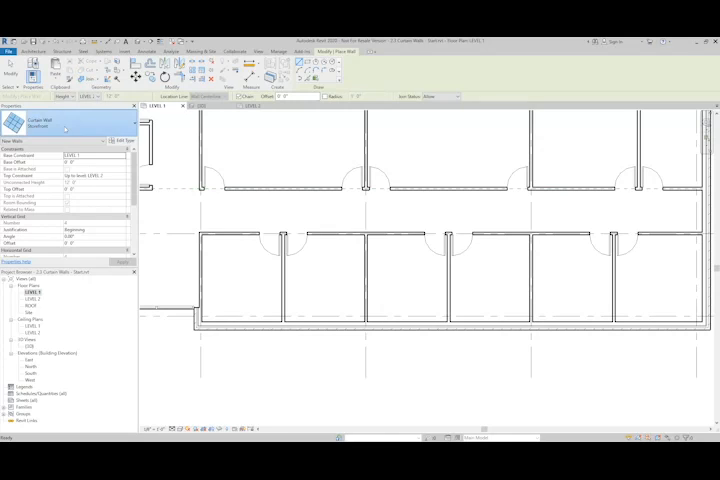
pyautogui.click(70, 120)
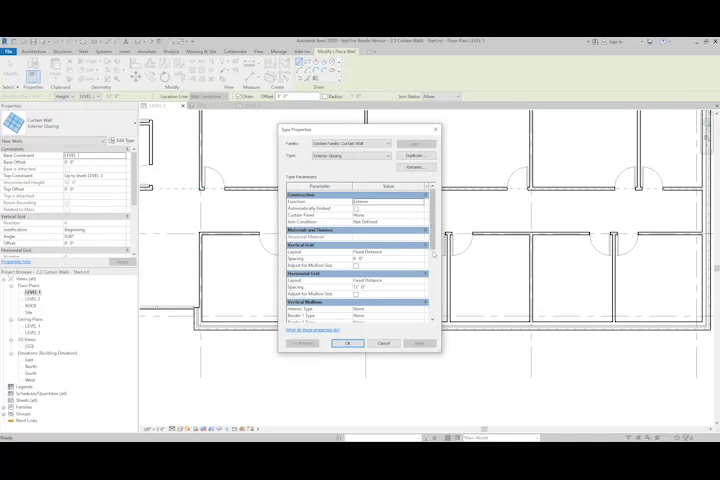
# Switch the curtain wall type to Storefront and review its grid and mullion properties
pyautogui.click(385, 244)
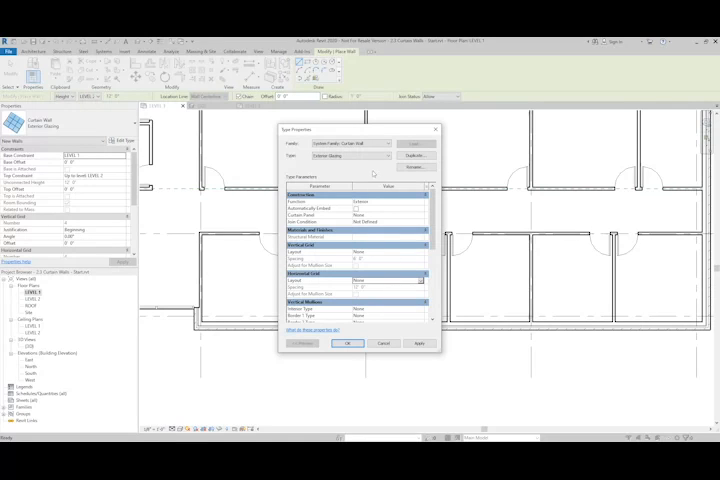
pyautogui.scroll(-3)
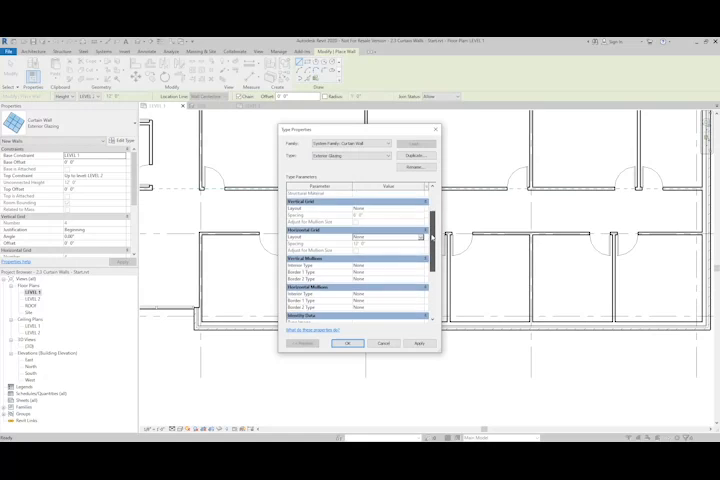
pyautogui.scroll(-3)
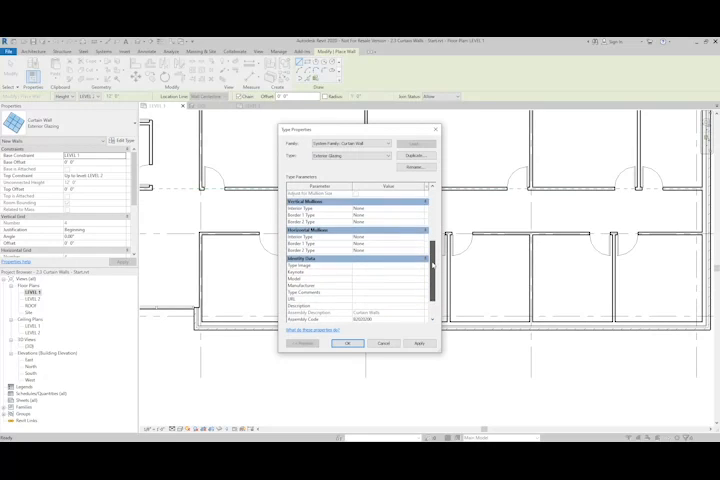
pyautogui.scroll(3)
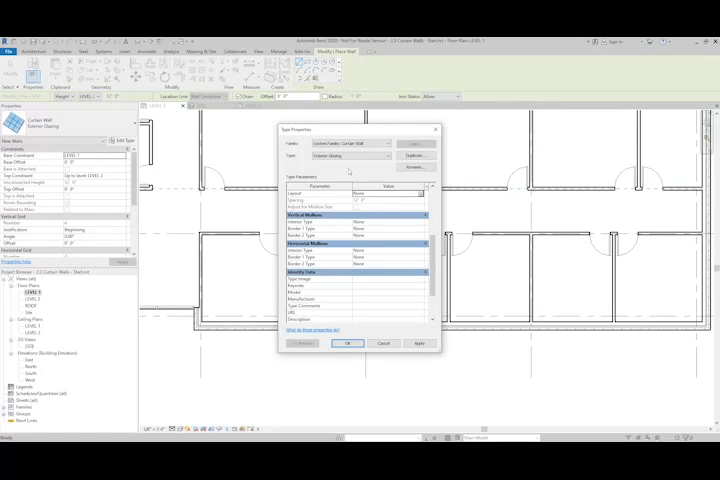
pyautogui.click(388, 155)
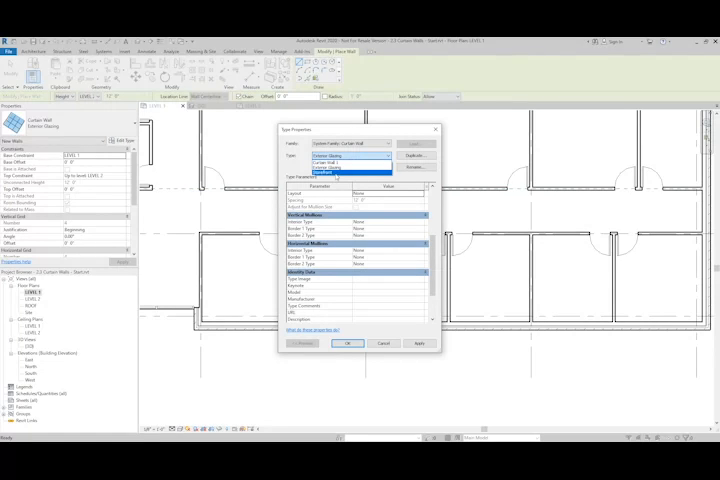
pyautogui.click(340, 168)
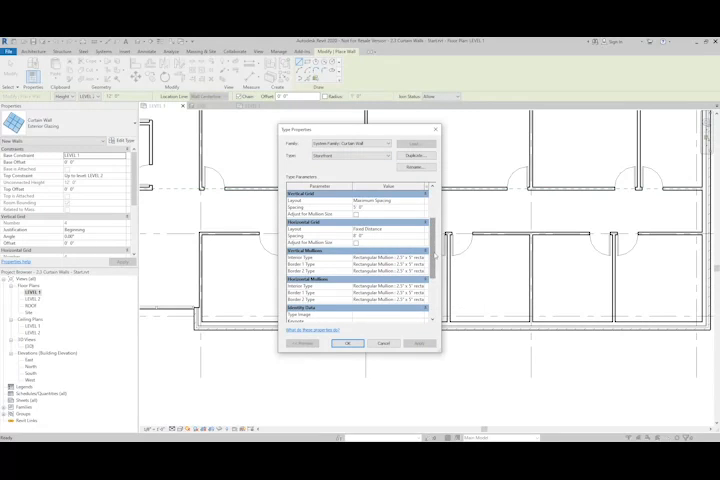
pyautogui.scroll(3)
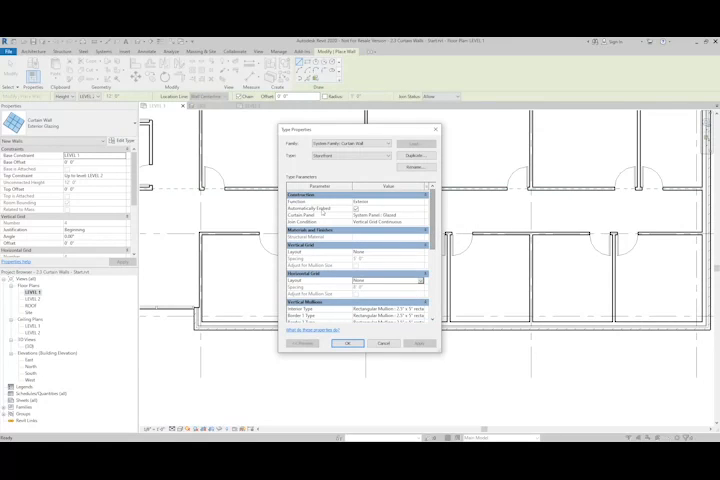
pyautogui.moveTo(320, 207)
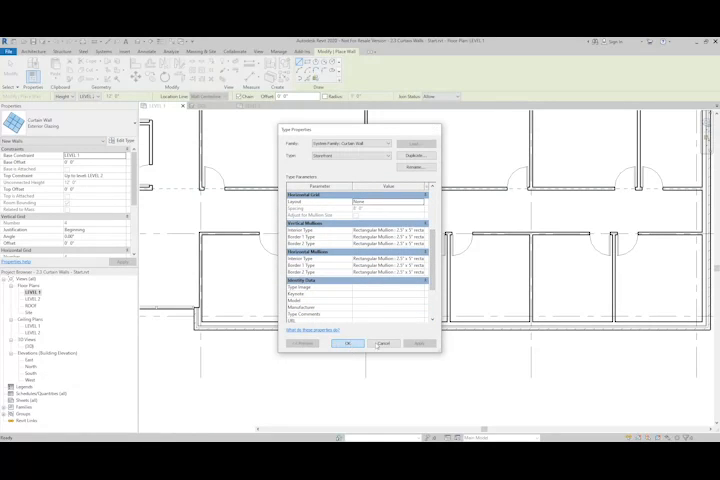
# Set the Storefront wall's base offset to 2' 0" and top constraint to LEVEL 1
pyautogui.click(347, 343)
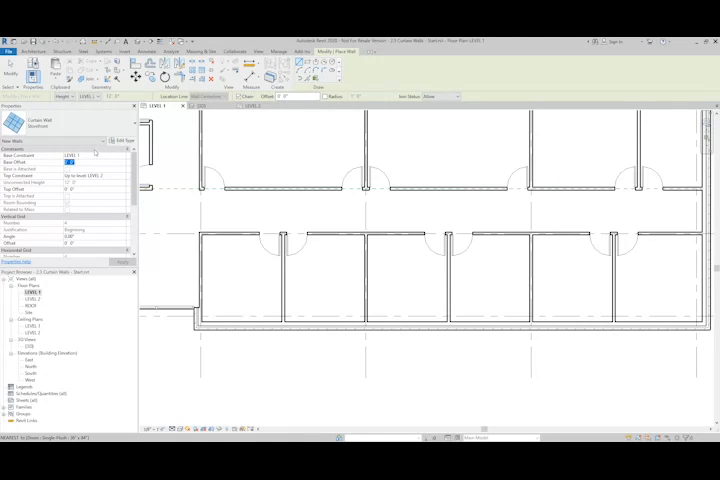
pyautogui.click(95, 162)
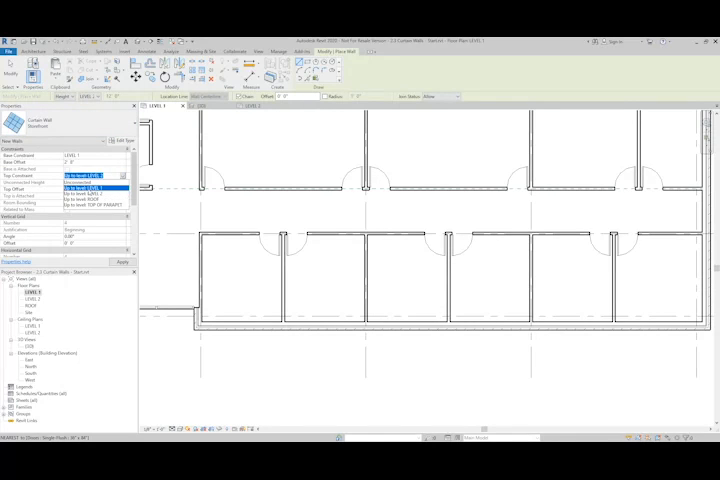
pyautogui.click(90, 180)
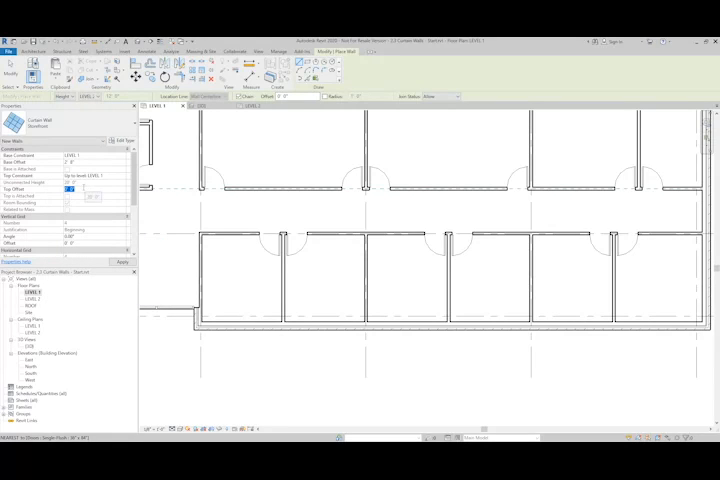
pyautogui.click(75, 189)
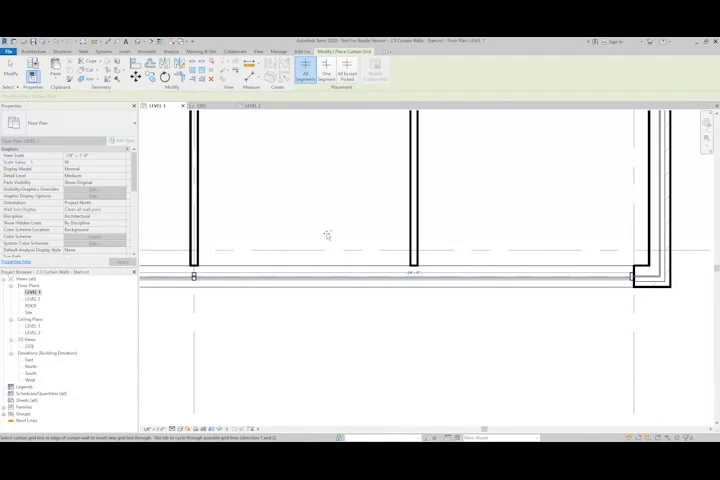
pyautogui.moveTo(438, 305)
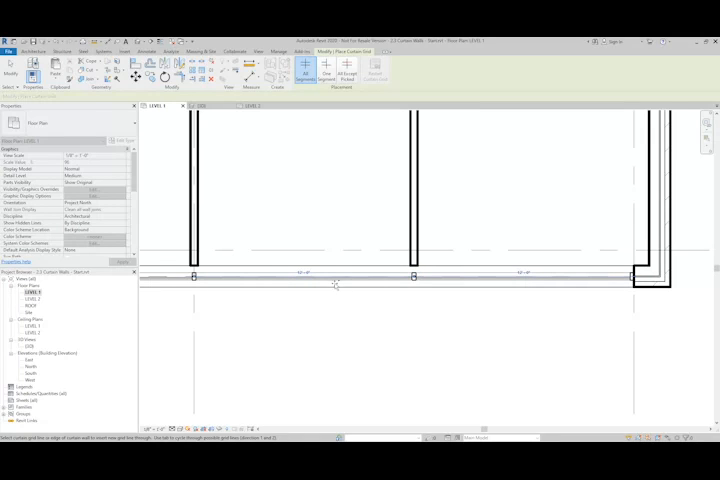
# Place vertical curtain grid lines along the storefront at the 12'-0" points
pyautogui.click(338, 278)
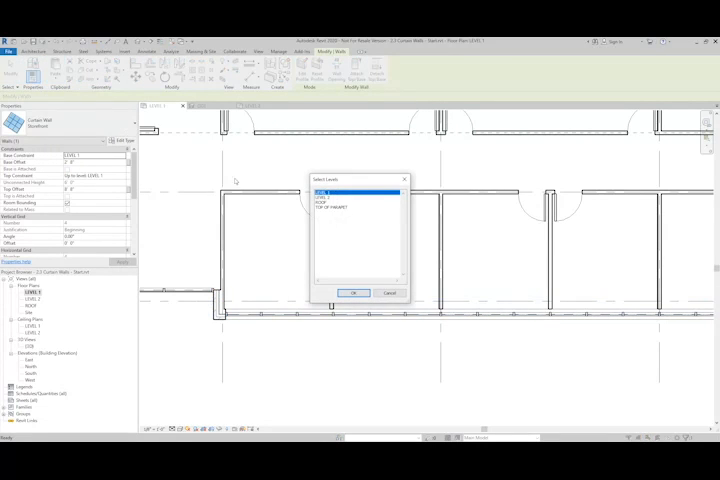
# Paste the storefront curtain wall aligned onto LEVEL 2 and confirm the level selection
pyautogui.click(350, 197)
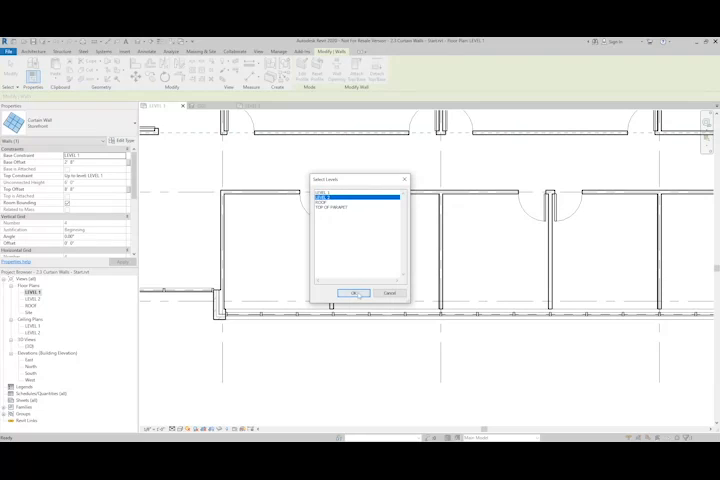
pyautogui.click(369, 293)
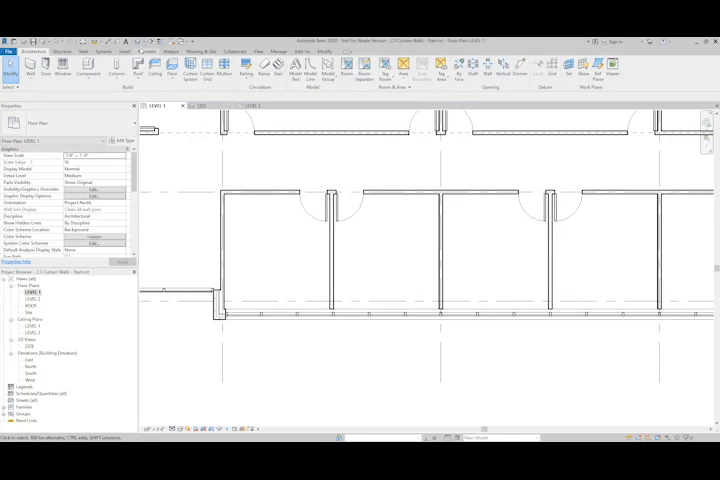